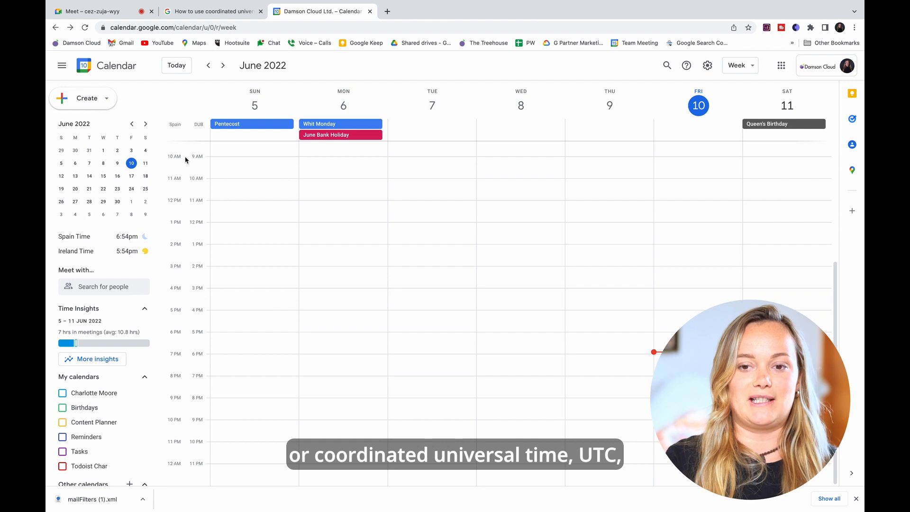
mouse_move(707, 66)
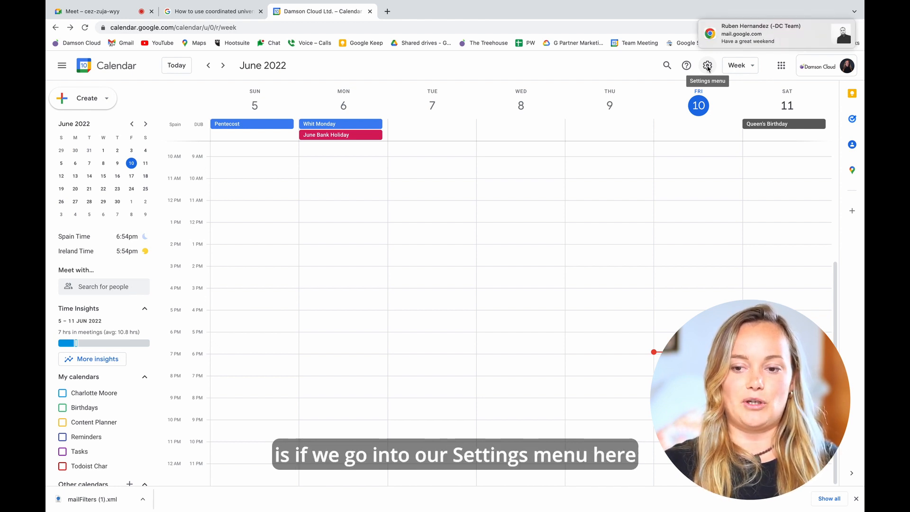
Step: Reach the General settings' Time zone section, showing Ireland primary (DUB) and Paris secondary
click(707, 65)
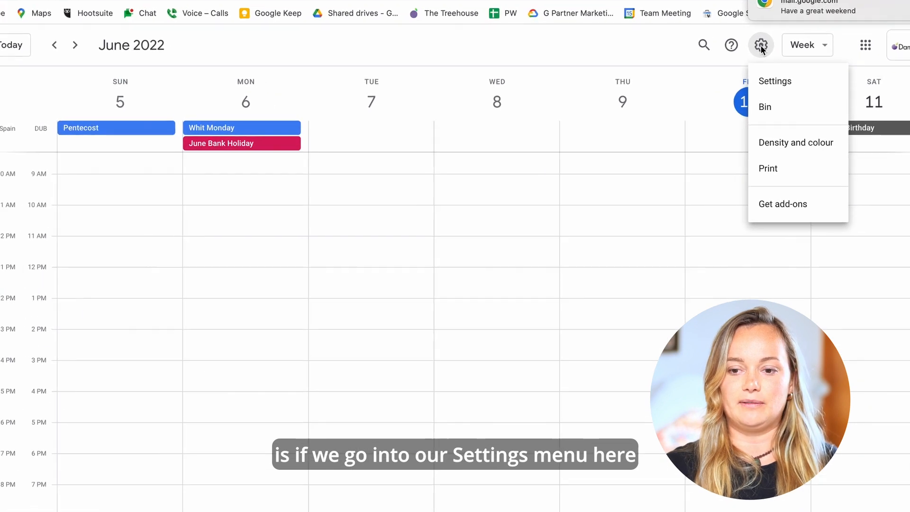
click(774, 81)
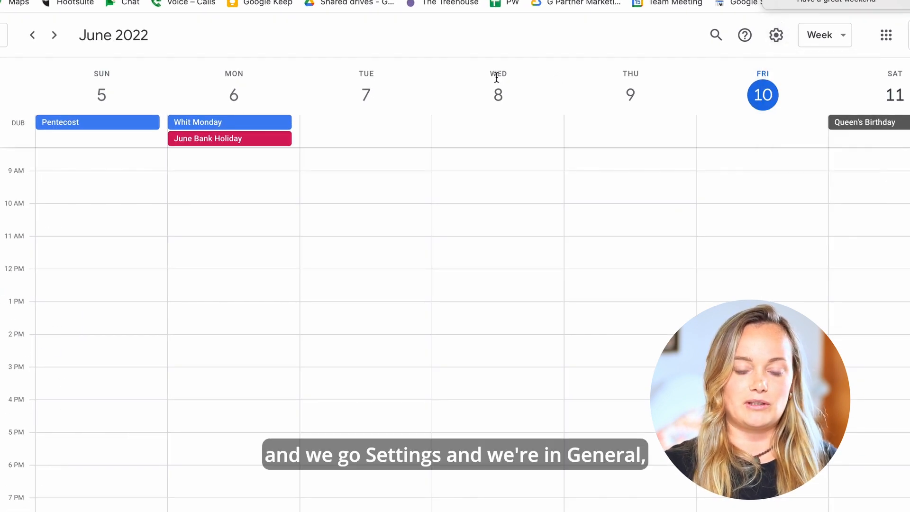
click(775, 35)
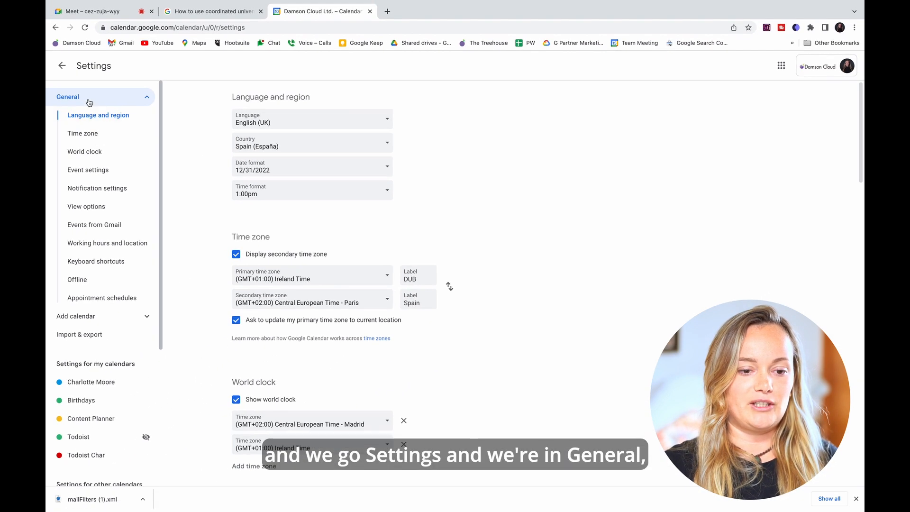
click(83, 133)
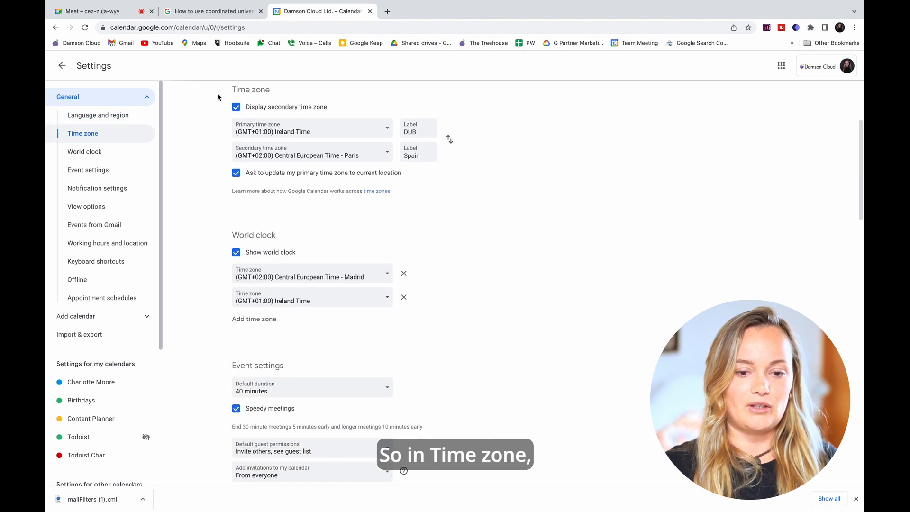
mouse_move(279, 173)
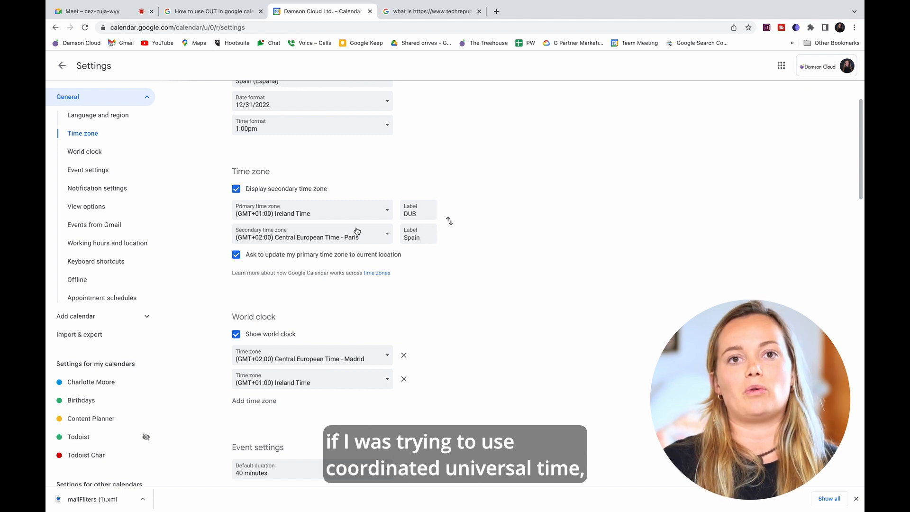
mouse_move(318, 202)
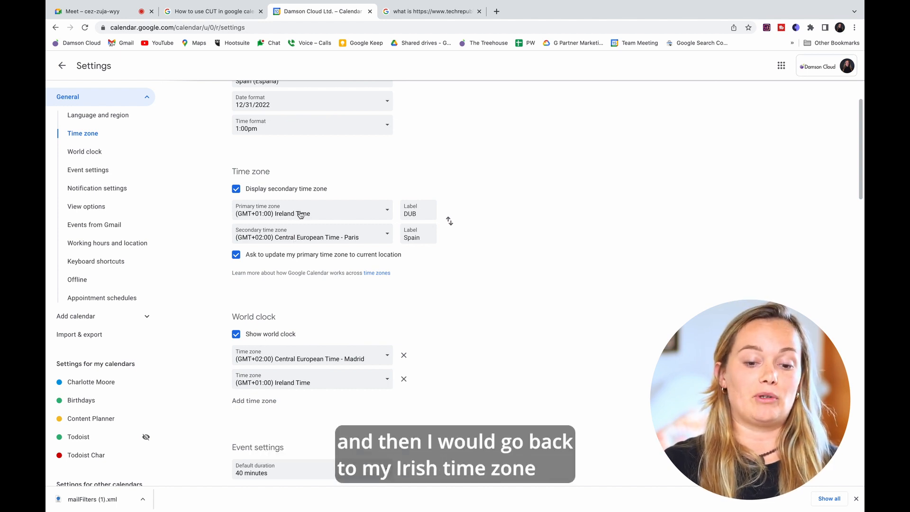
Step: Choose (GMT+00:00) Coordinated Universal Time as the primary time zone
click(311, 210)
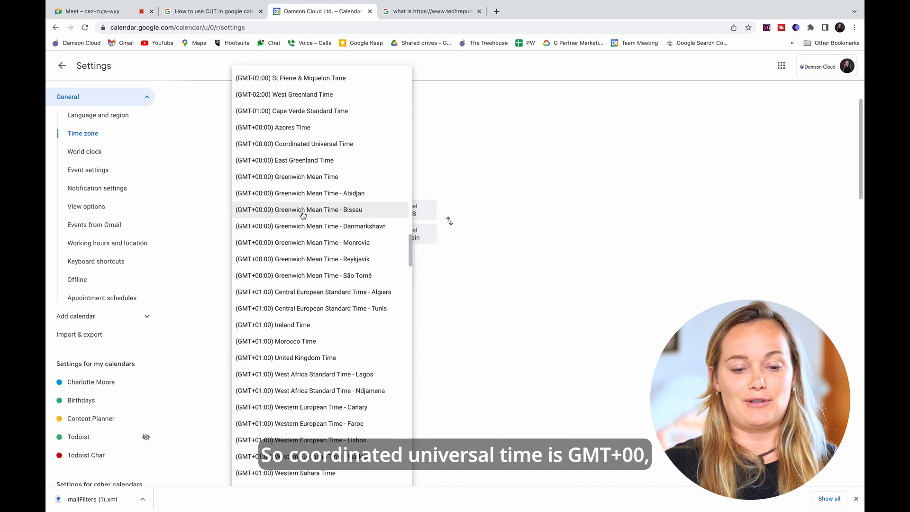
mouse_move(287, 134)
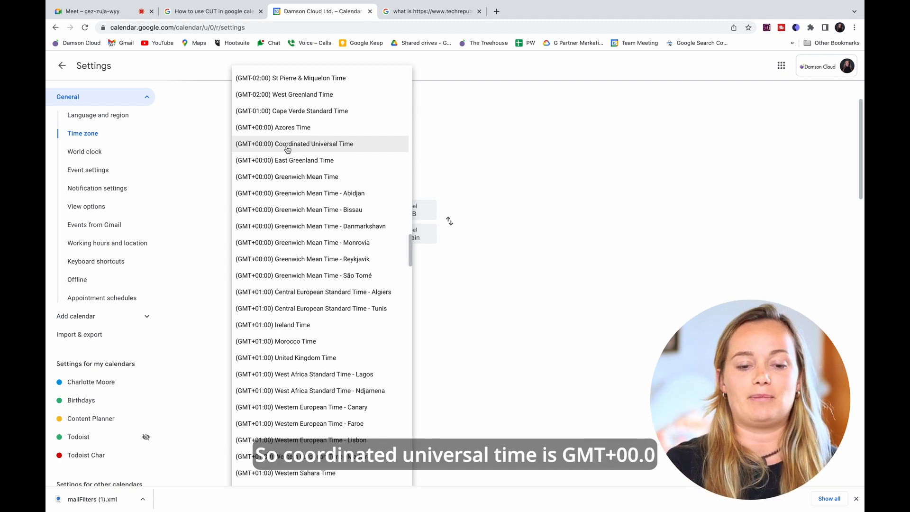
click(293, 143)
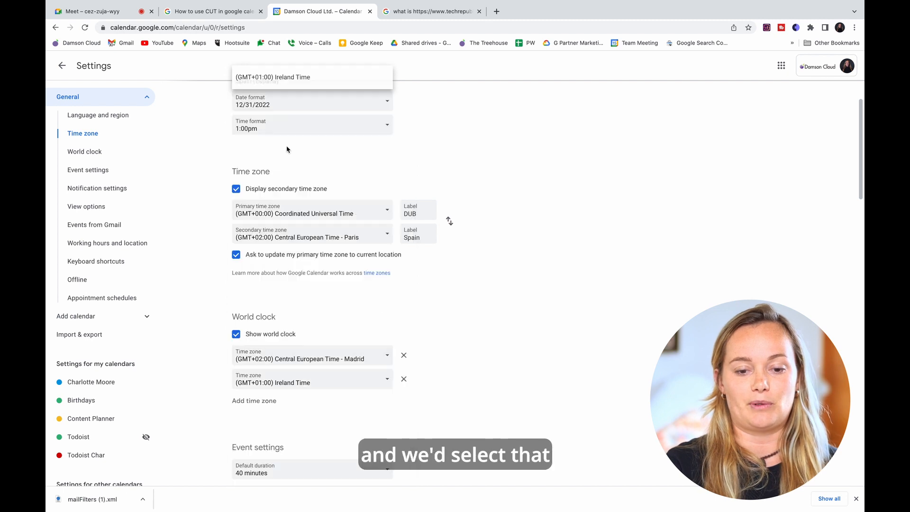
Step: Replace the primary label DUB with UTC and return to the week view
click(273, 77)
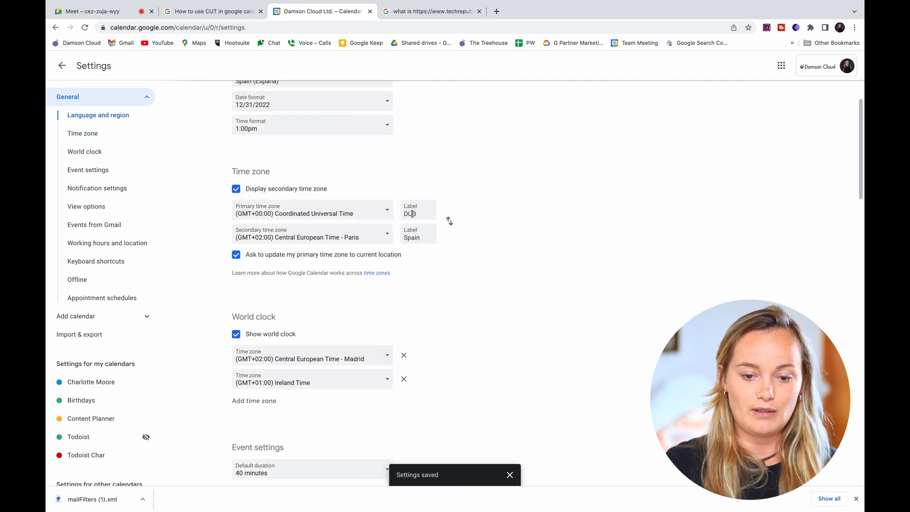
text(C)
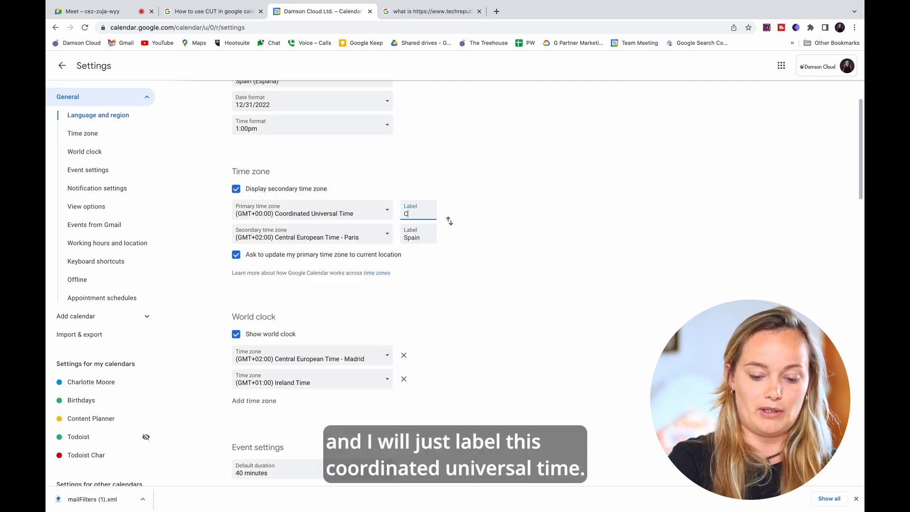
key(Backspace)
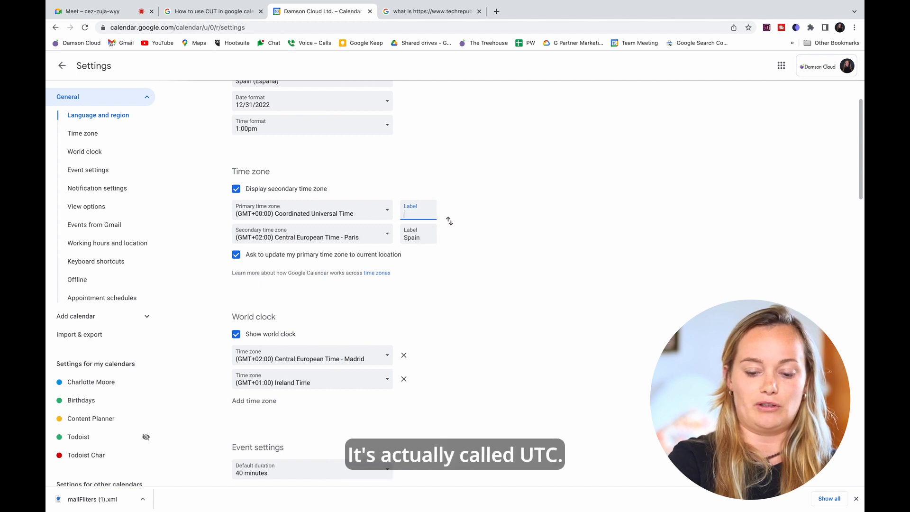
text(UTC)
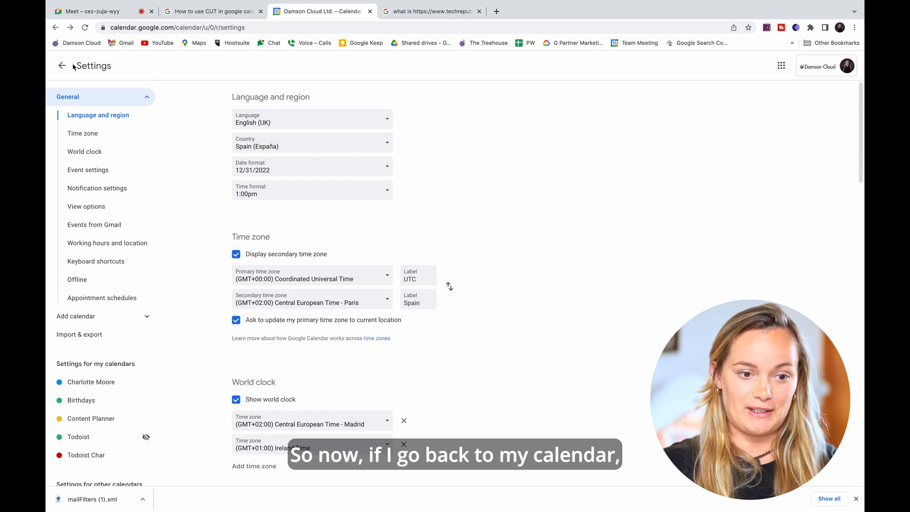
click(61, 65)
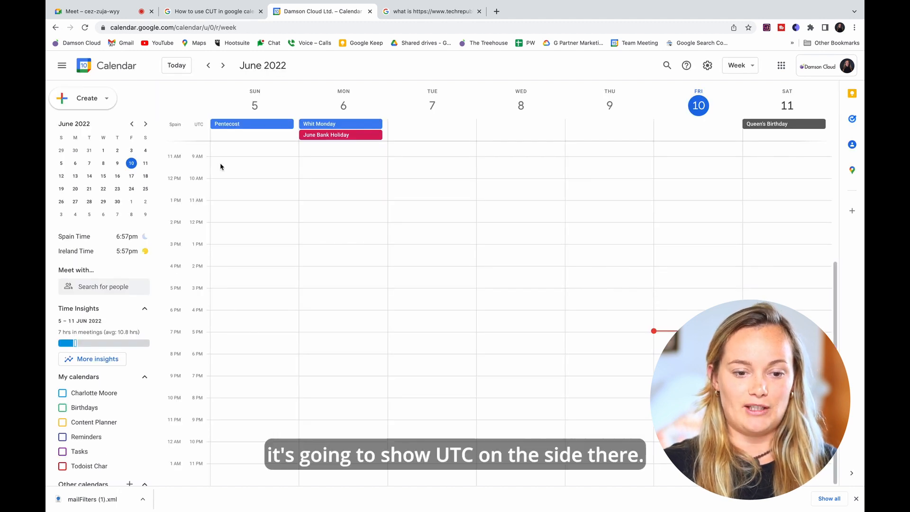
mouse_move(204, 130)
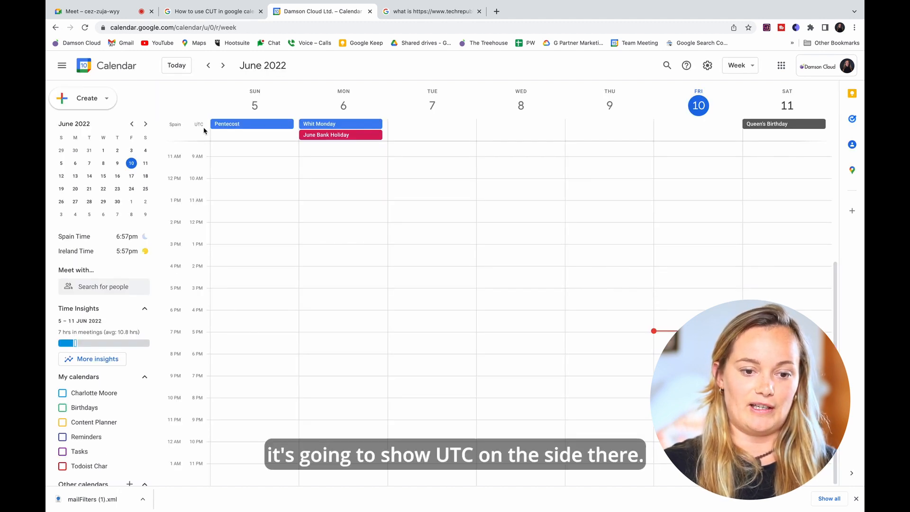